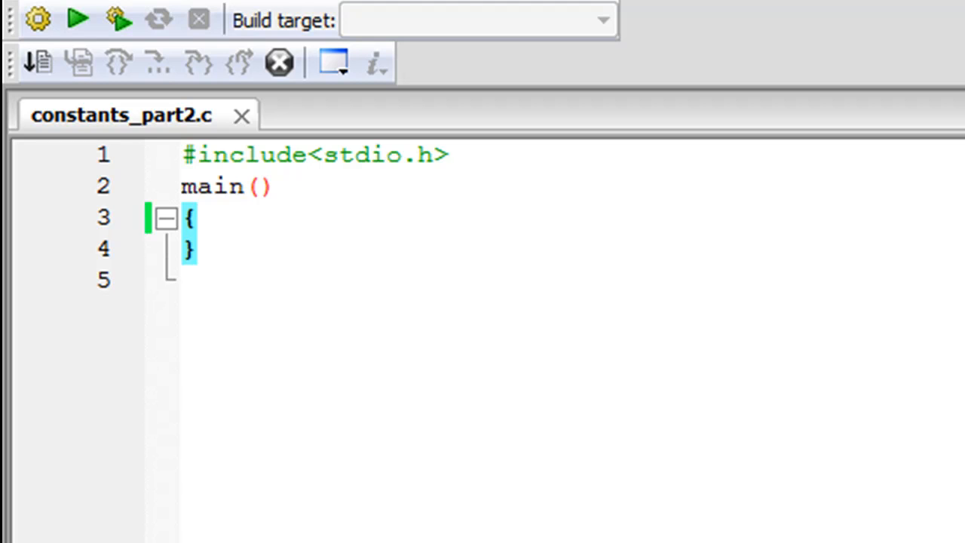
{"action": "mouse_move", "coordinate": [956, 348]}
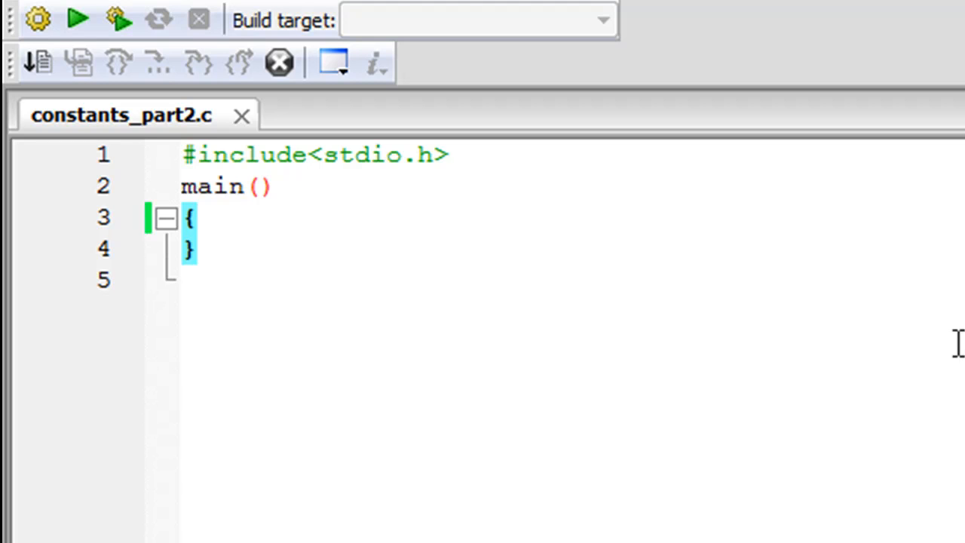
{"action": "mouse_move", "coordinate": [160, 160]}
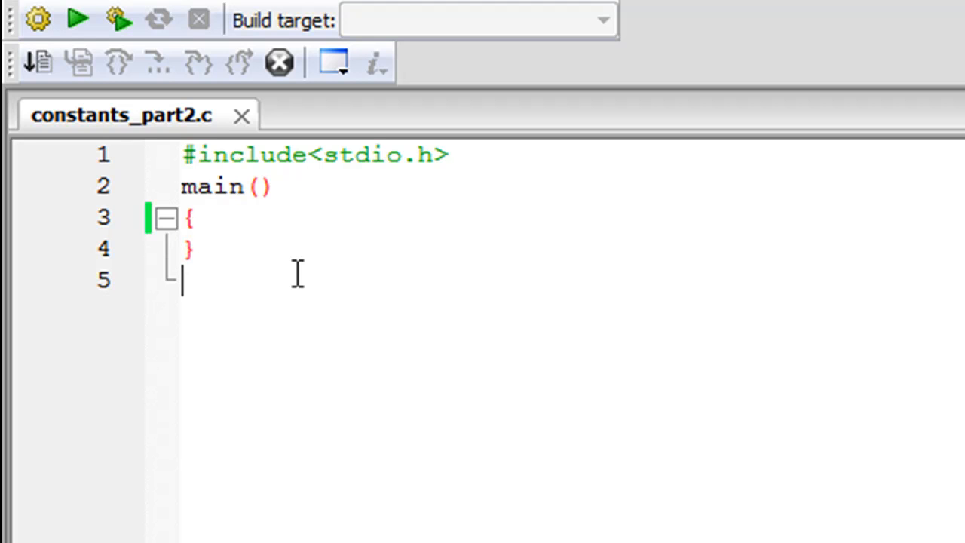
{"action": "mouse_move", "coordinate": [247, 229]}
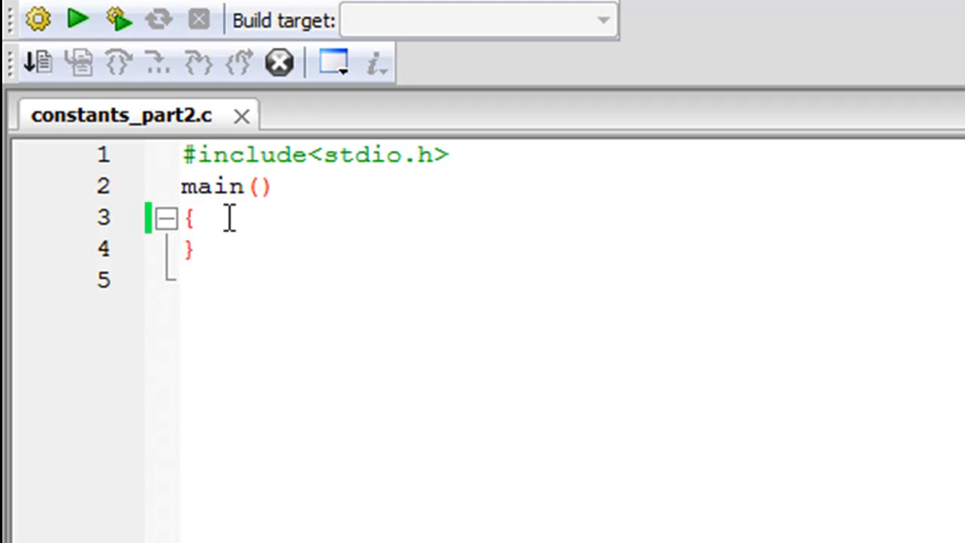
Step: Place the insertion point after main's opening brace to start a new line
{"action": "left_click", "coordinate": [193, 217]}
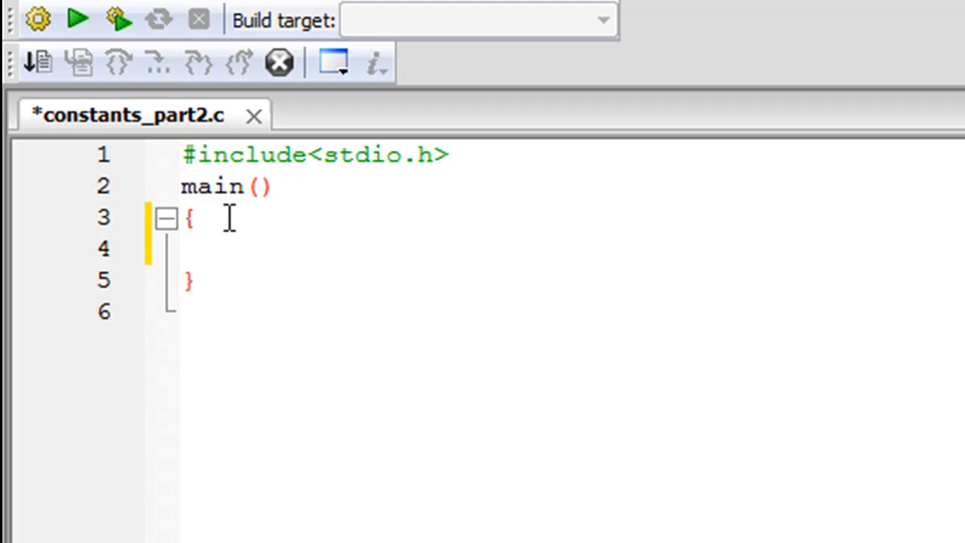
Step: Write the partial declaration "const int SIDE=" inside main
{"action": "type", "text": "const"}
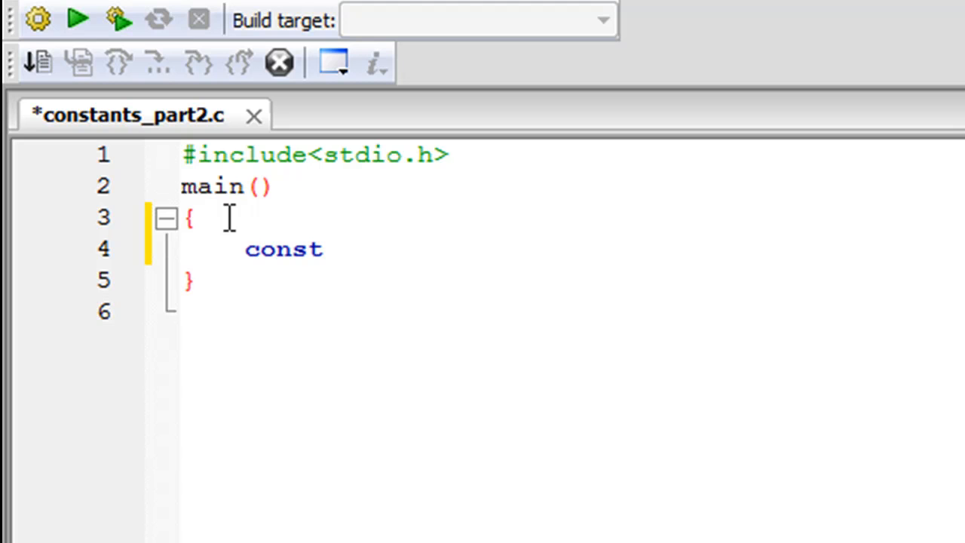
{"action": "type", "text": "int"}
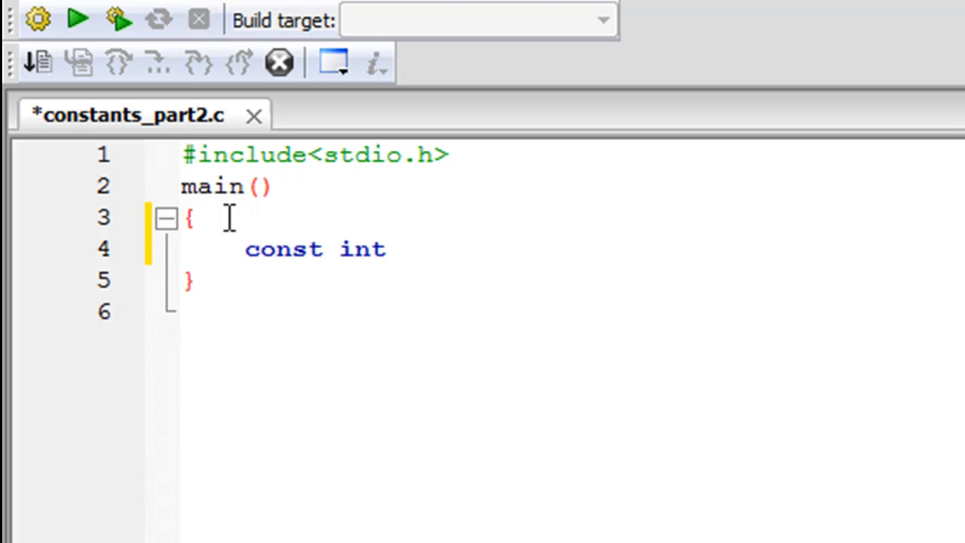
{"action": "type", "text": "SIDE"}
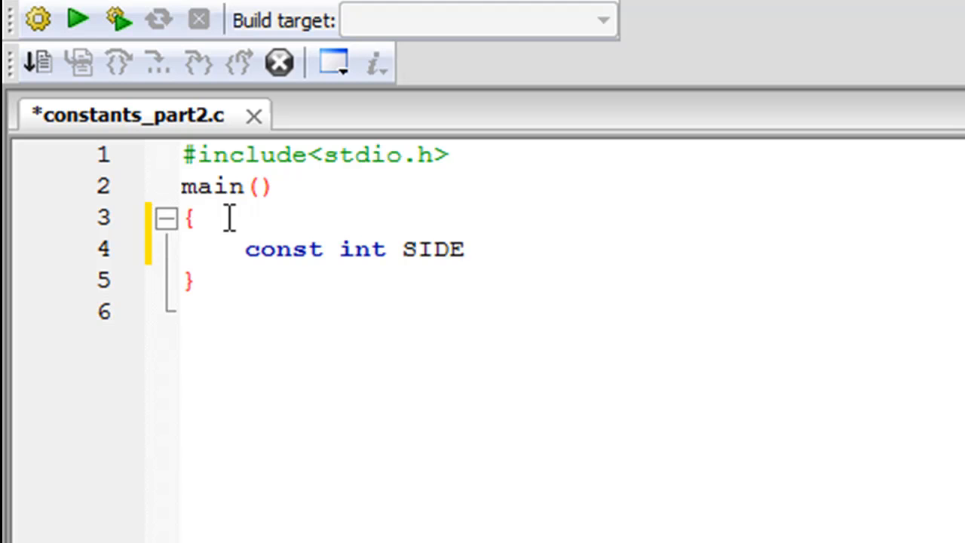
{"action": "type", "text": "="}
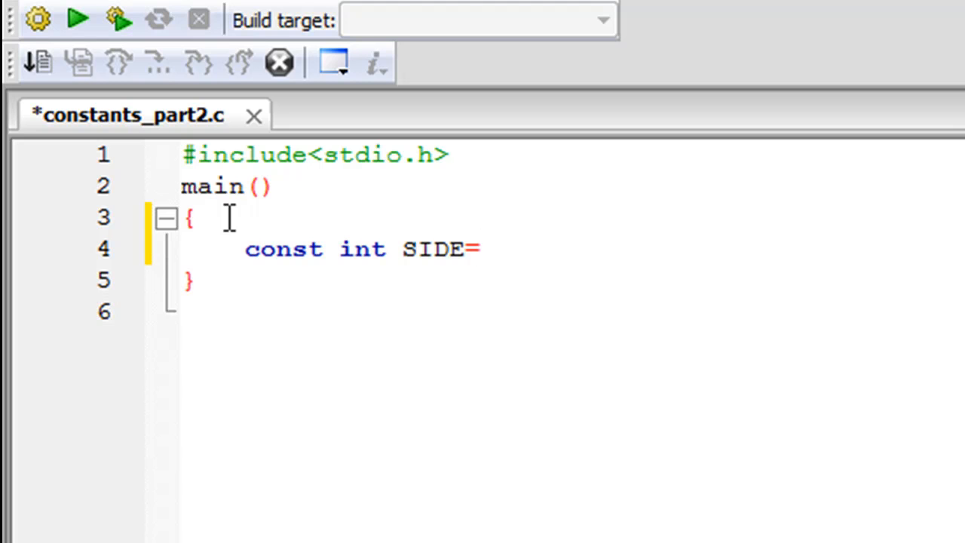
Step: Complete SIDE with value 10 and declare "int area;" on the next line
{"action": "type", "text": "10"}
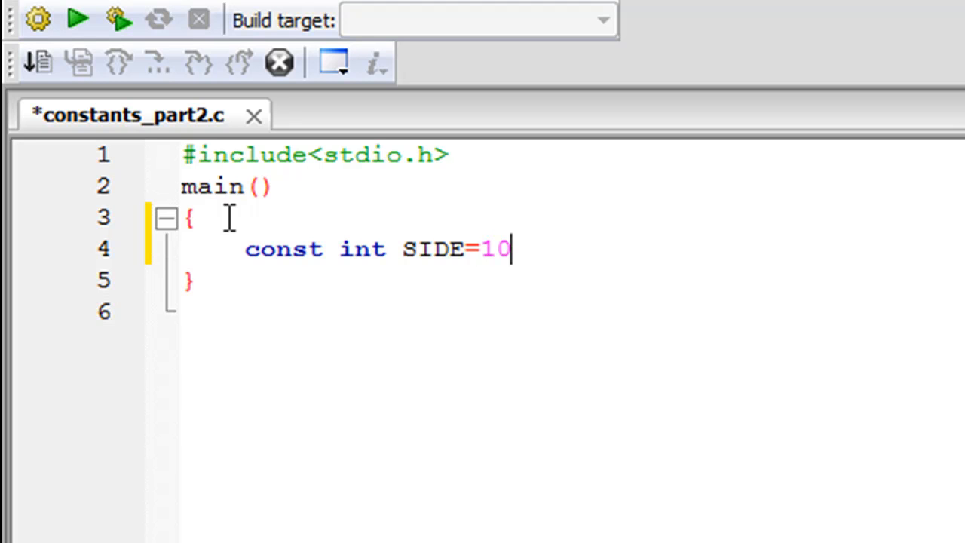
{"action": "type", "text": ";"}
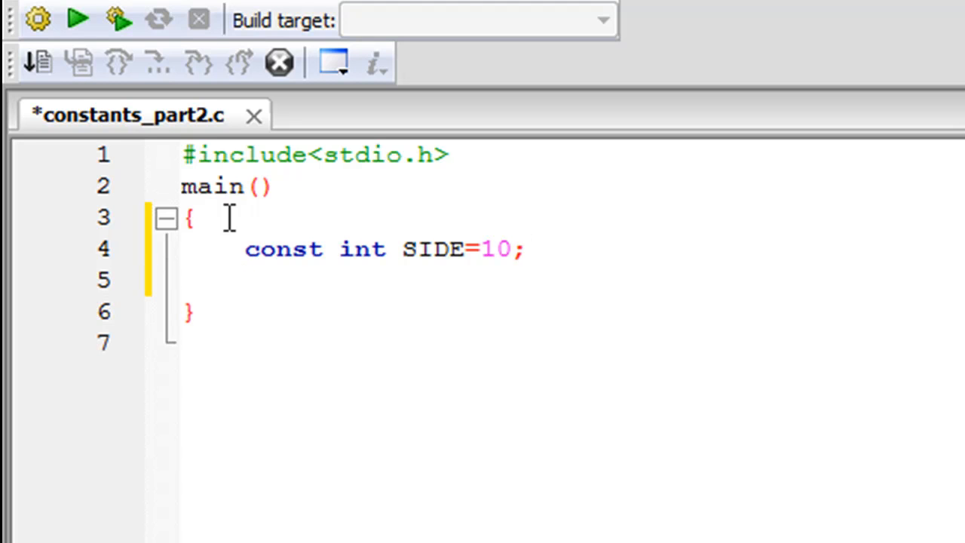
{"action": "type", "text": "int"}
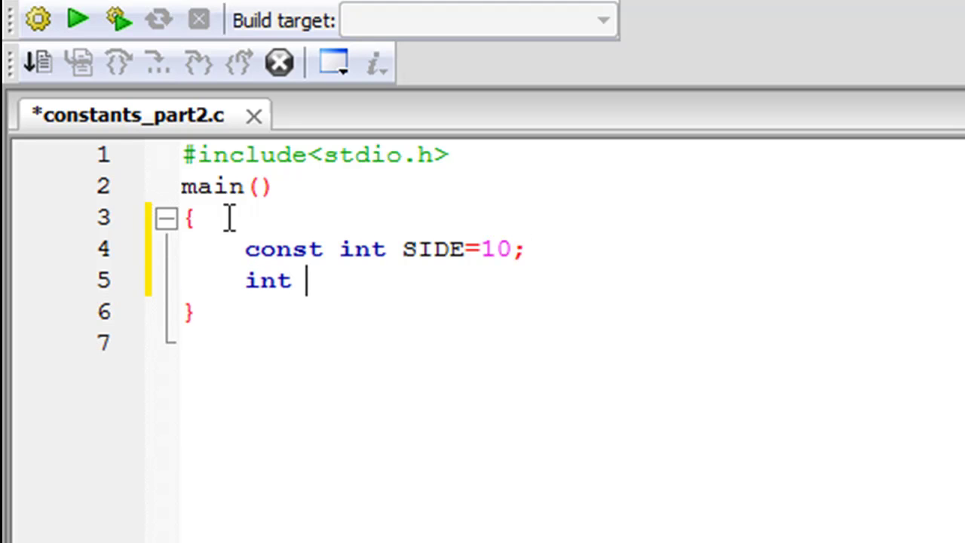
{"action": "type", "text": "area"}
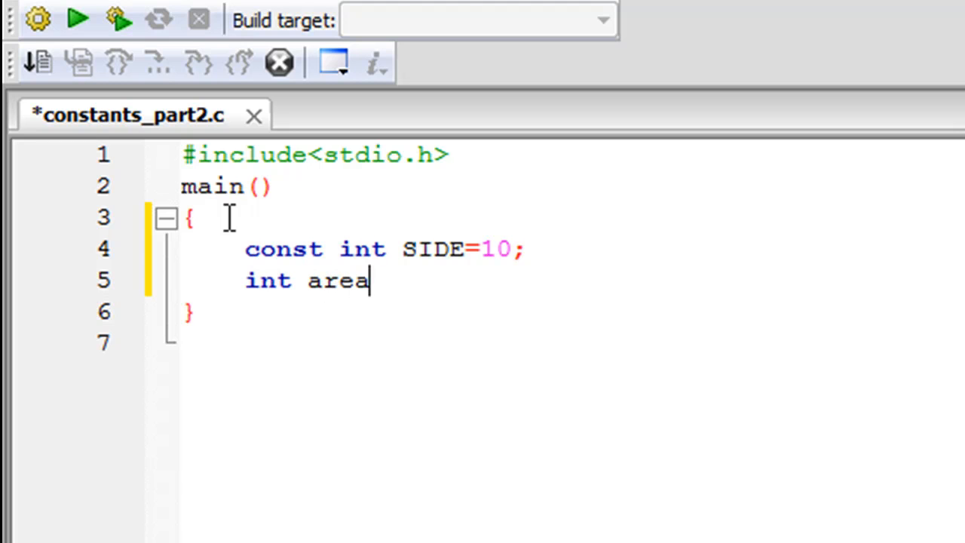
{"action": "type", "text": ";"}
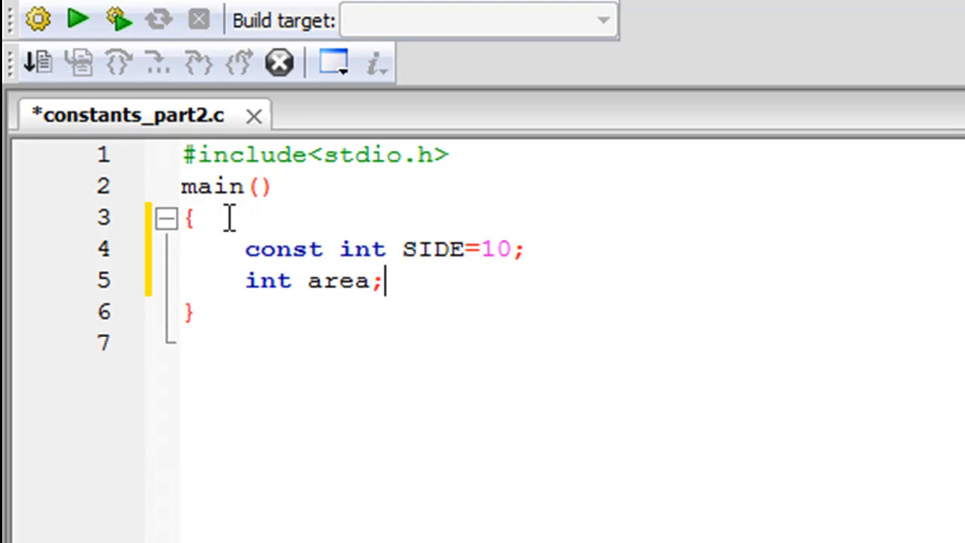
Step: Assign area=SIDE*SIDE; and begin the word "print" on a new line
{"action": "type", "text": "area"}
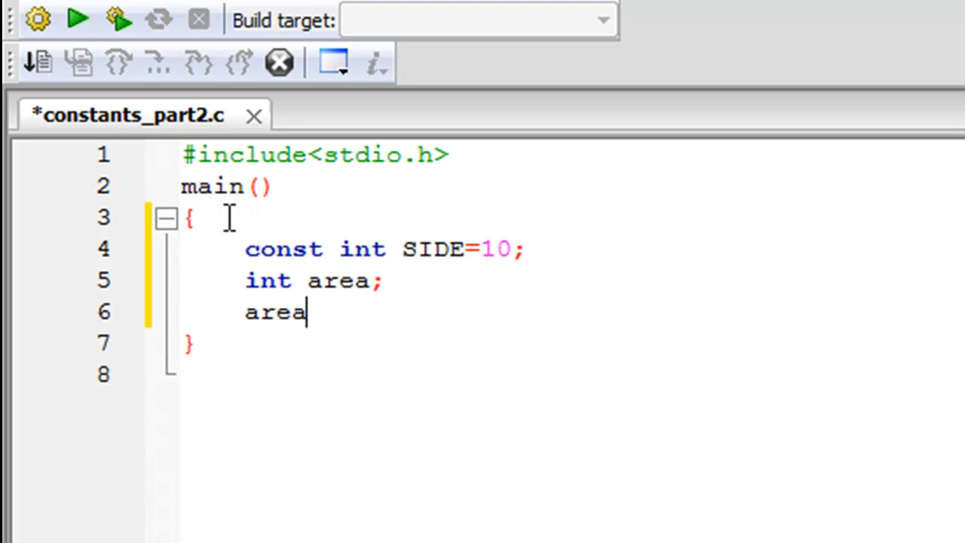
{"action": "type", "text": "="}
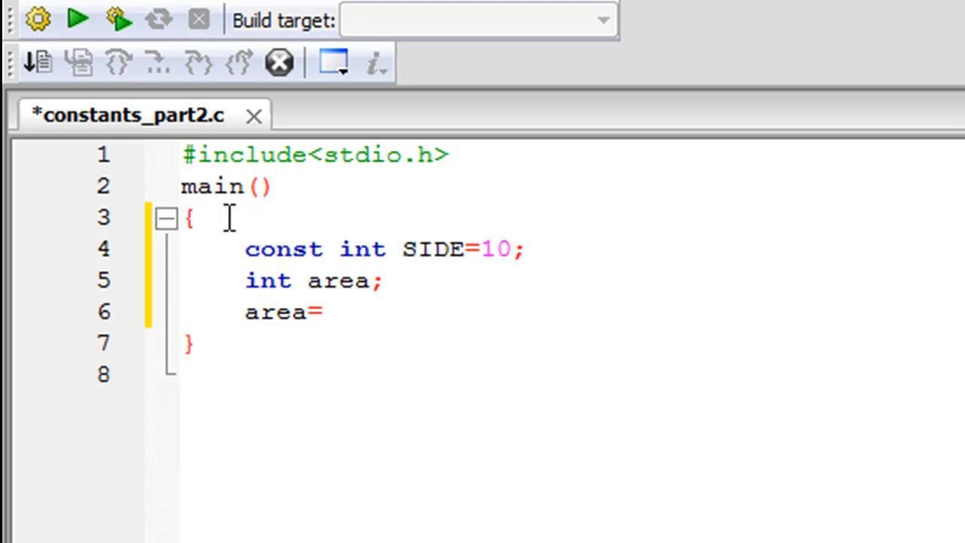
{"action": "type", "text": "SIDE*"}
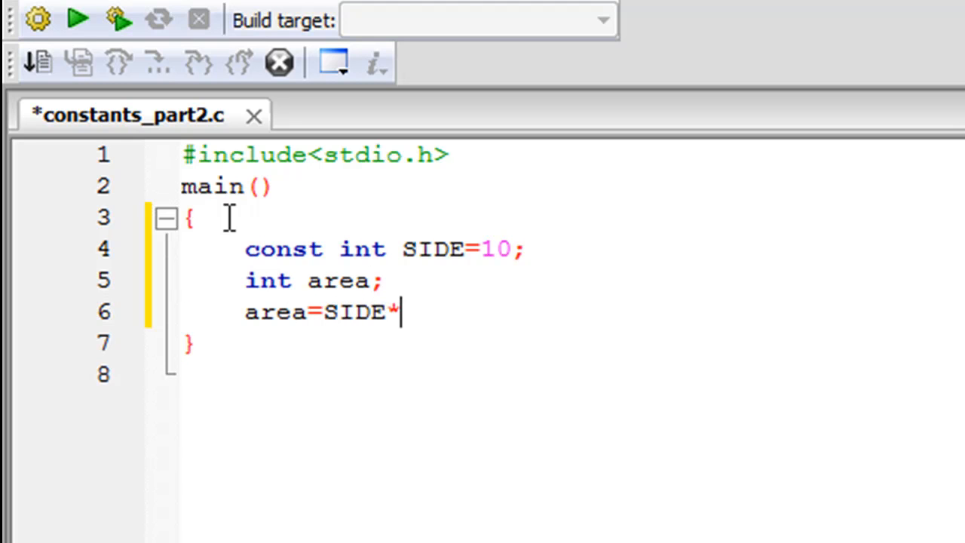
{"action": "type", "text": "SIDE;"}
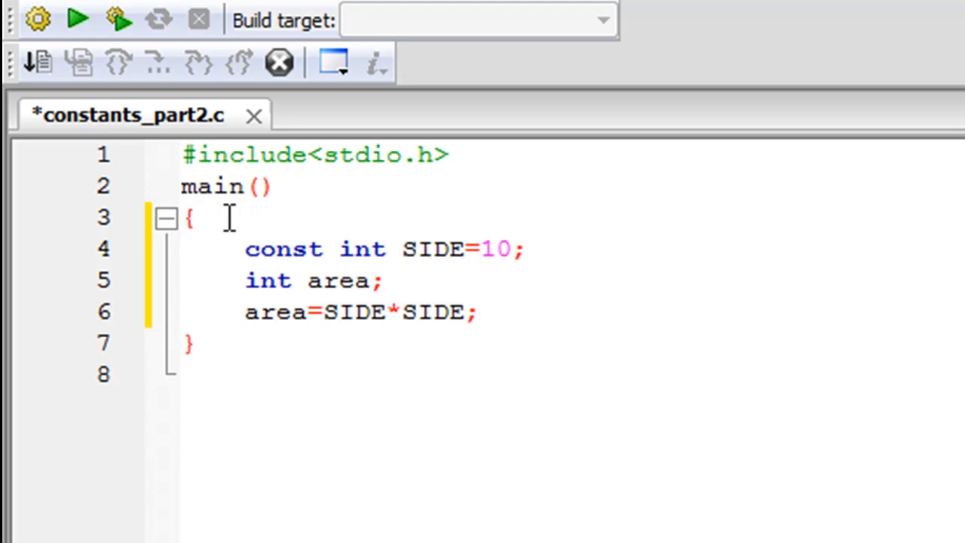
{"action": "type", "text": "print"}
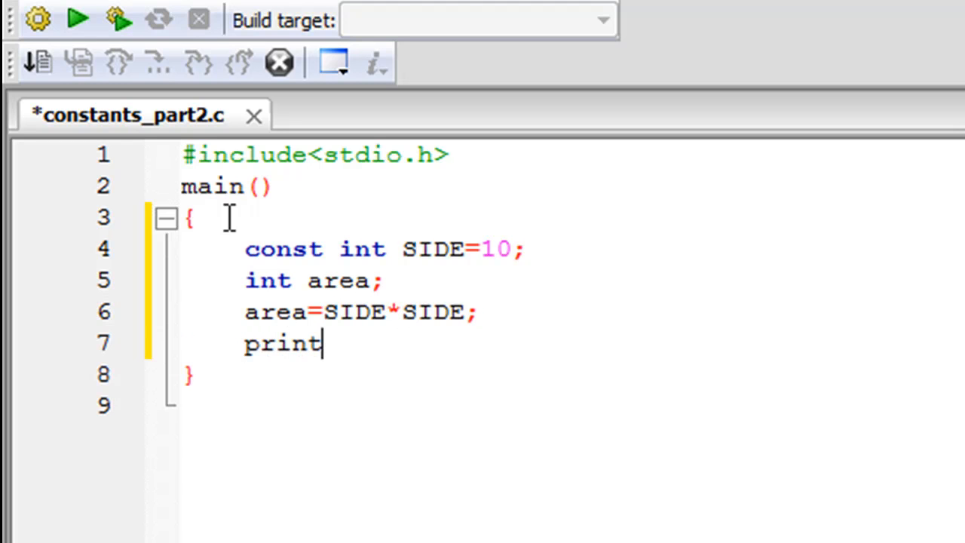
Step: Write the printf format string "The area of the square with %d is ... sq. units"
{"action": "type", "text": "f("}
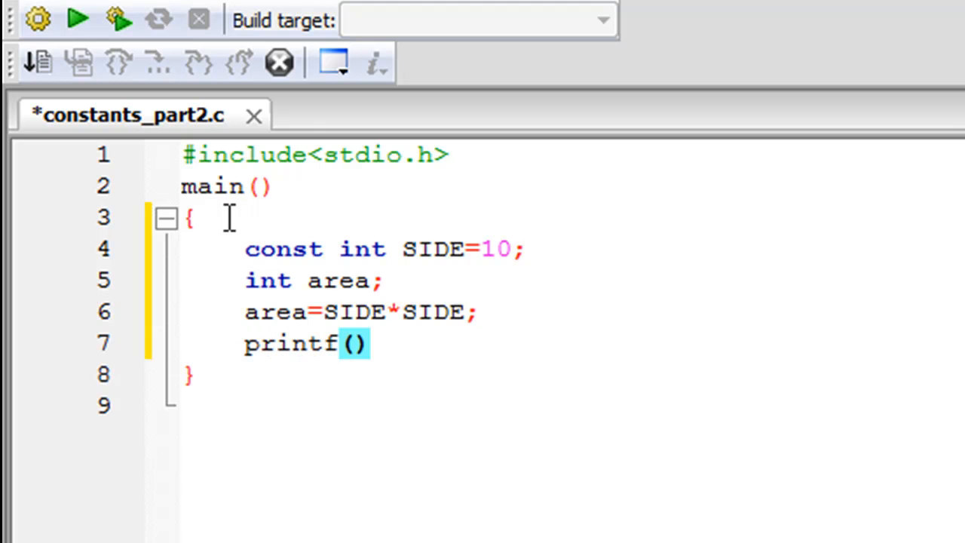
{"action": "type", "text": "\"The \""}
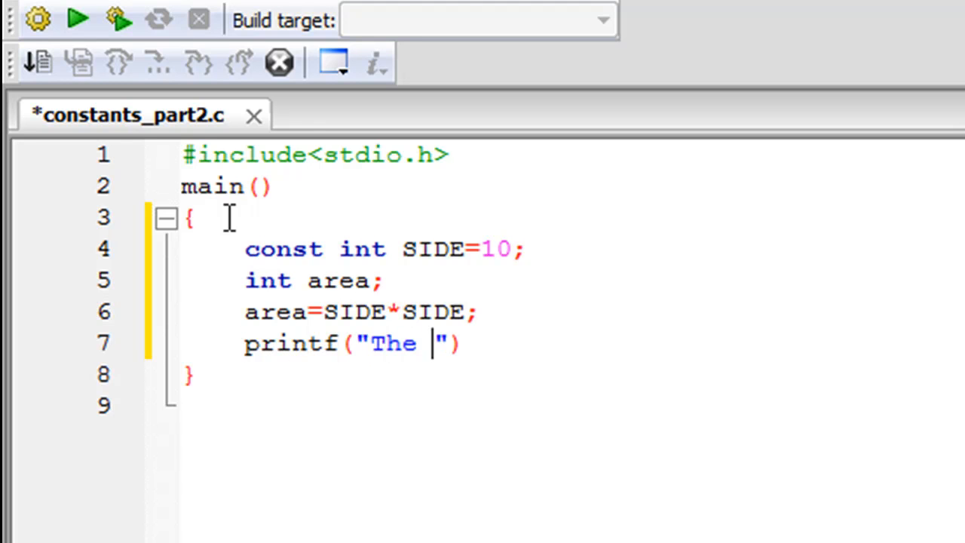
{"action": "type", "text": "area of"}
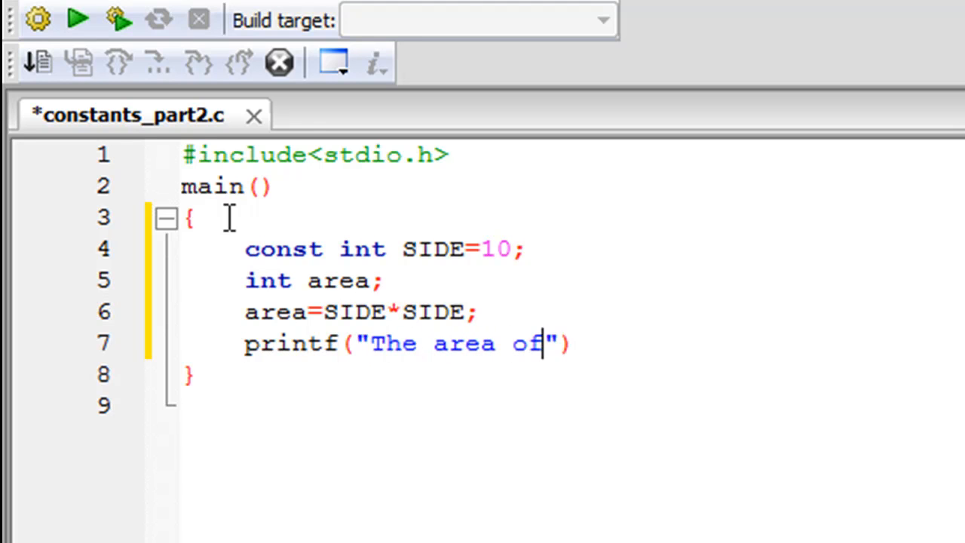
{"action": "type", "text": "the sq"}
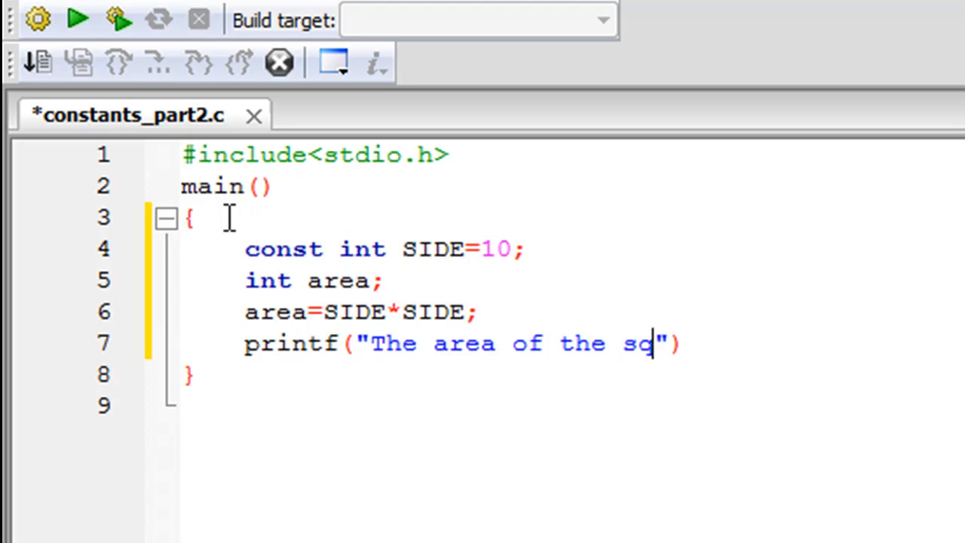
{"action": "type", "text": "uare with side:"}
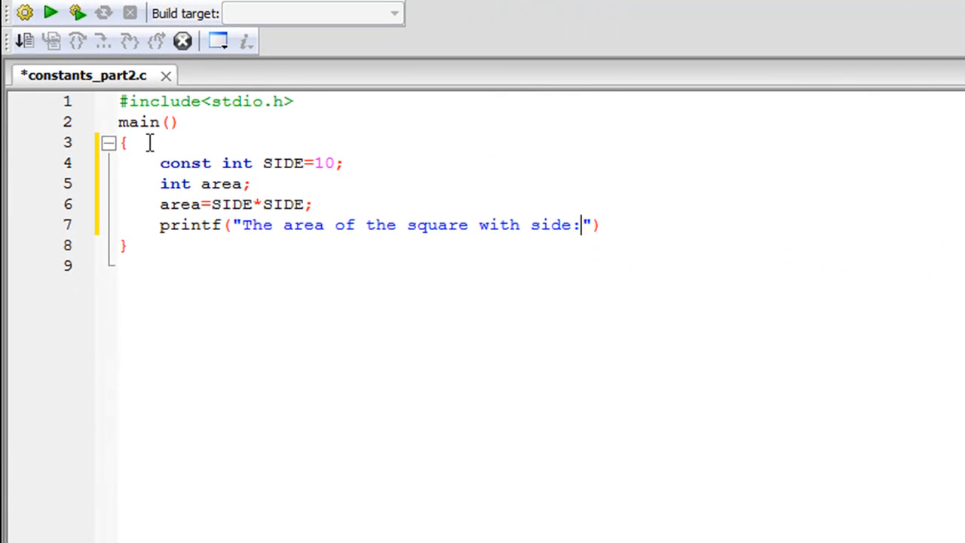
{"action": "type", "text": "%"}
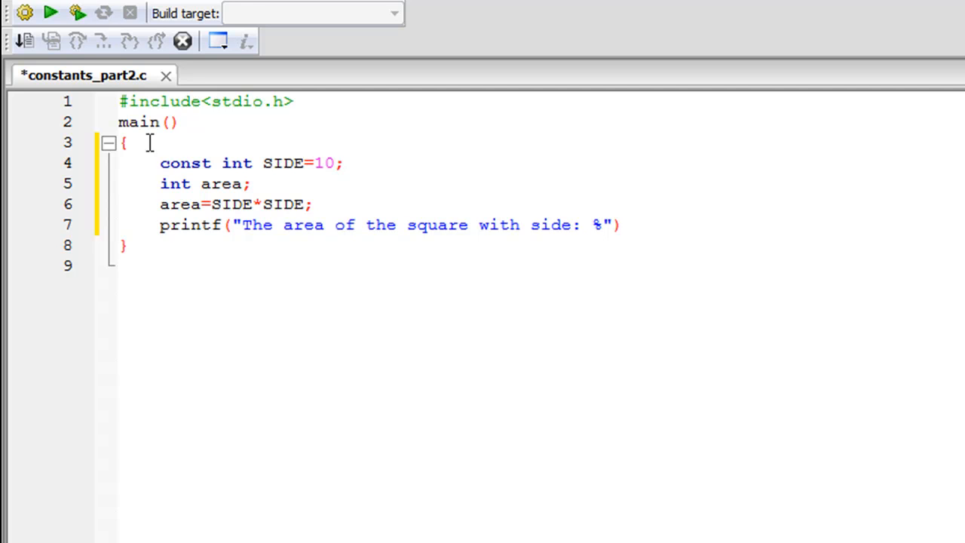
{"action": "type", "text": "d"}
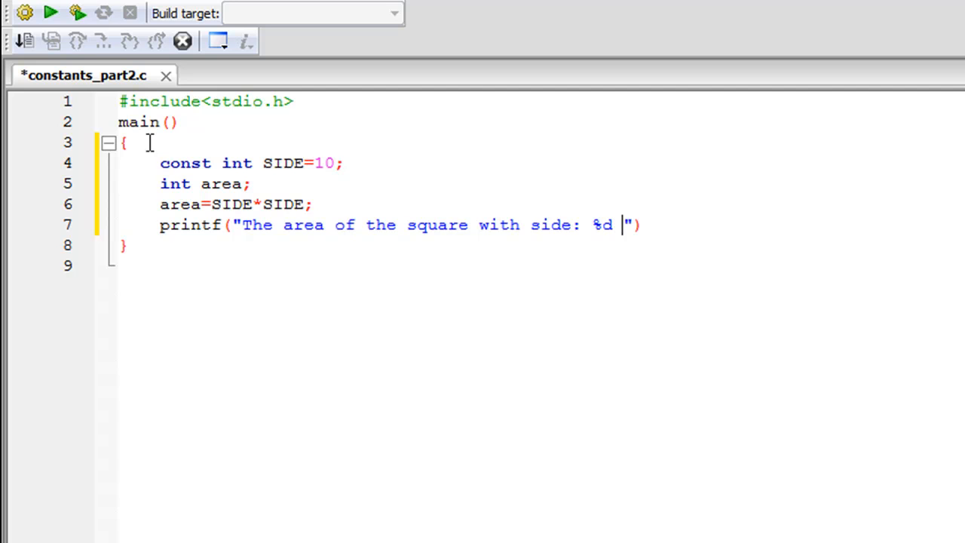
{"action": "type", "text": "is: %d"}
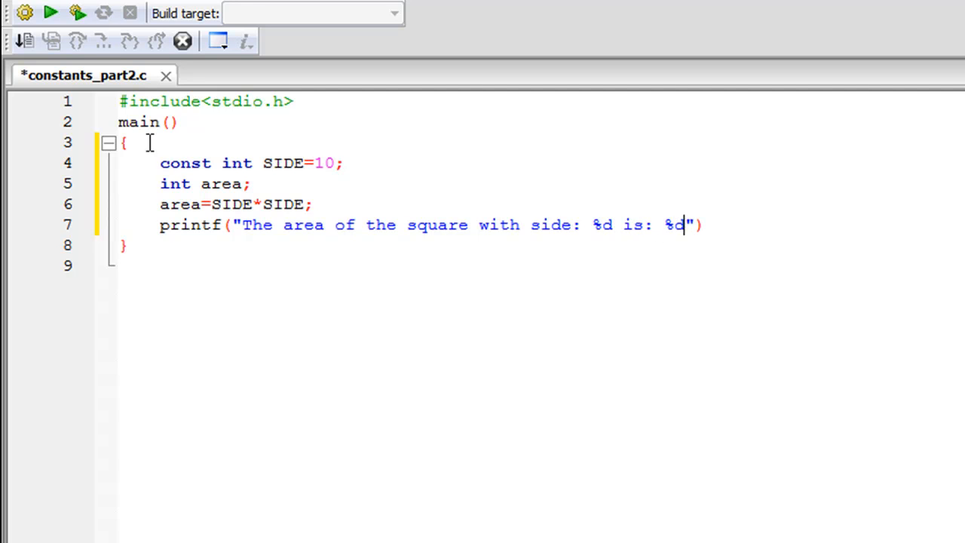
{"action": "type", "text": "sq. units"}
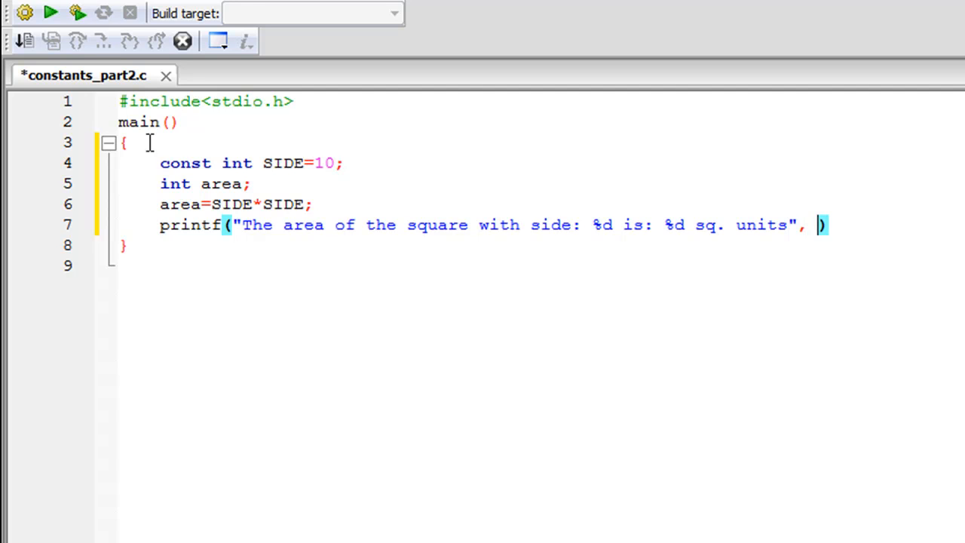
Step: Supply SIDE and area as the printf arguments and save the file
{"action": "type", "text": "SIDE"}
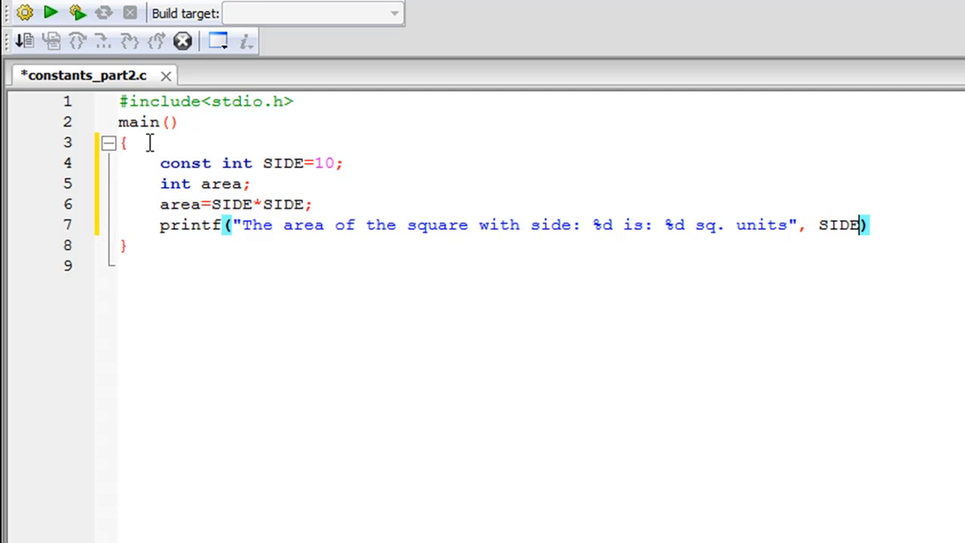
{"action": "type", "text": ", area"}
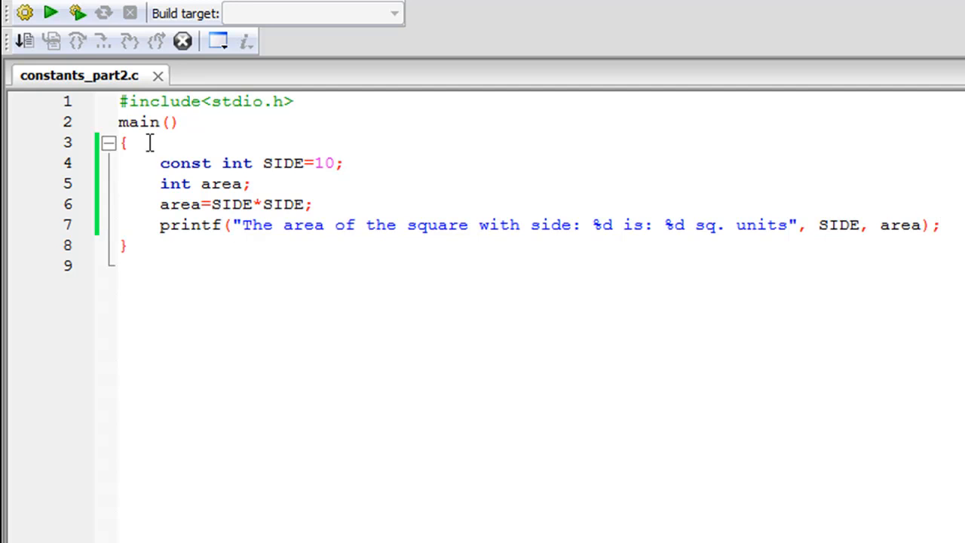
Step: Build and run the program to see the area 100 printed for side 10
{"action": "left_click", "coordinate": [48, 12]}
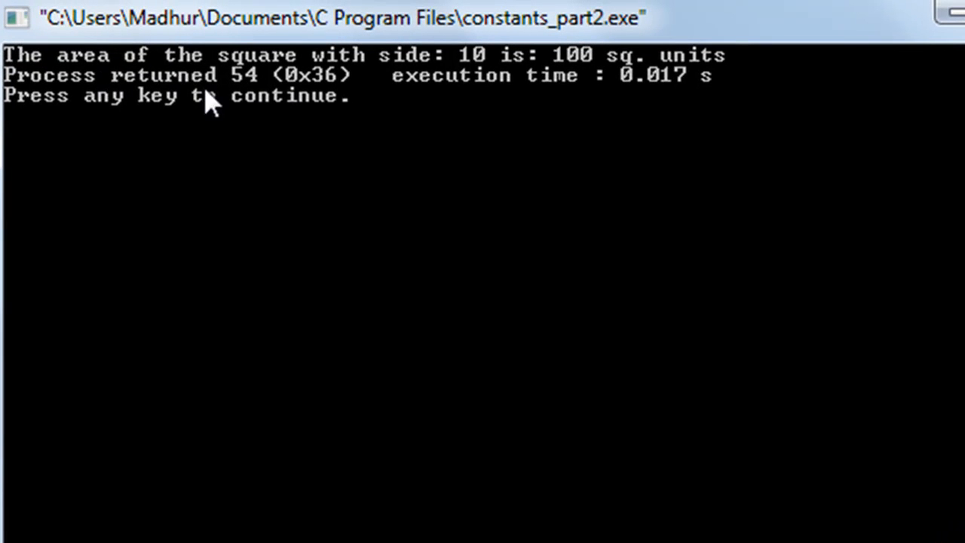
{"action": "mouse_move", "coordinate": [588, 94]}
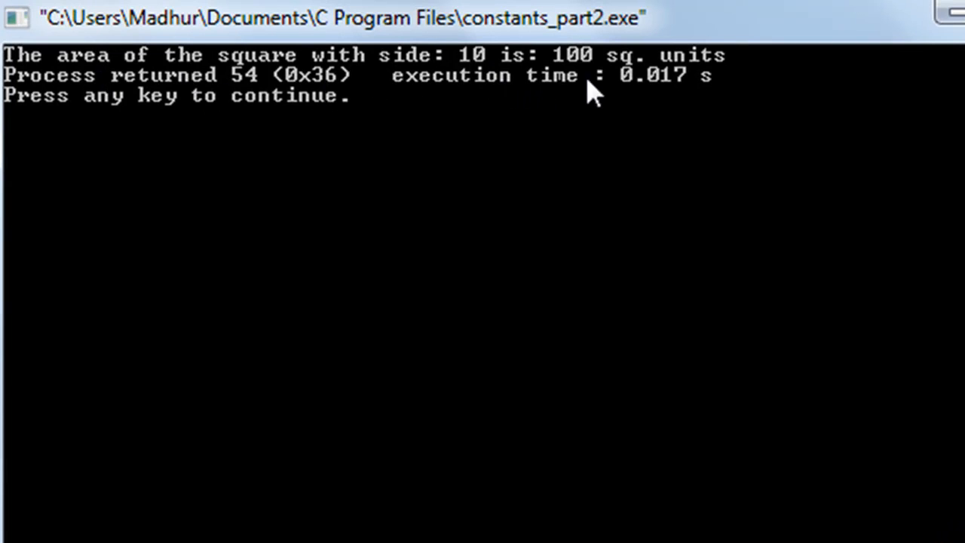
{"action": "mouse_move", "coordinate": [934, 525]}
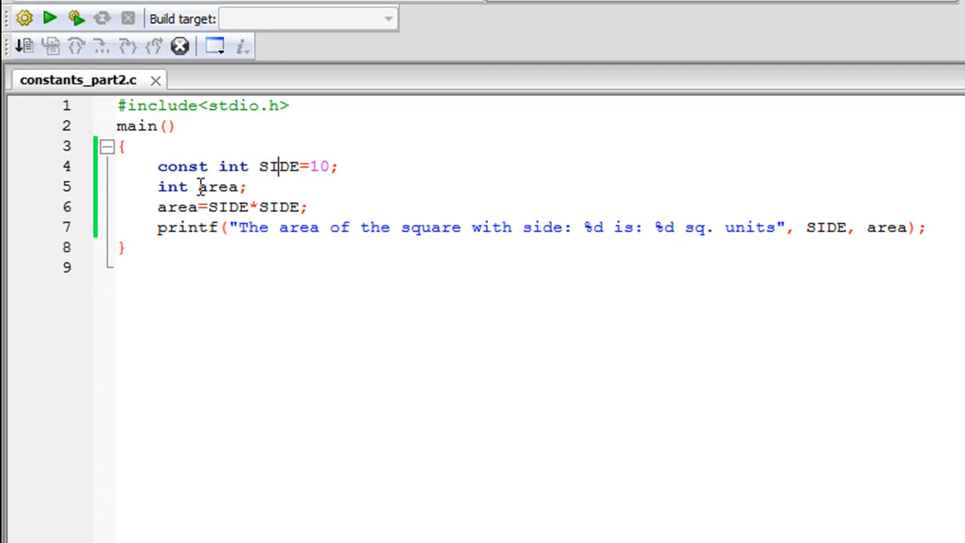
{"action": "mouse_move", "coordinate": [259, 160]}
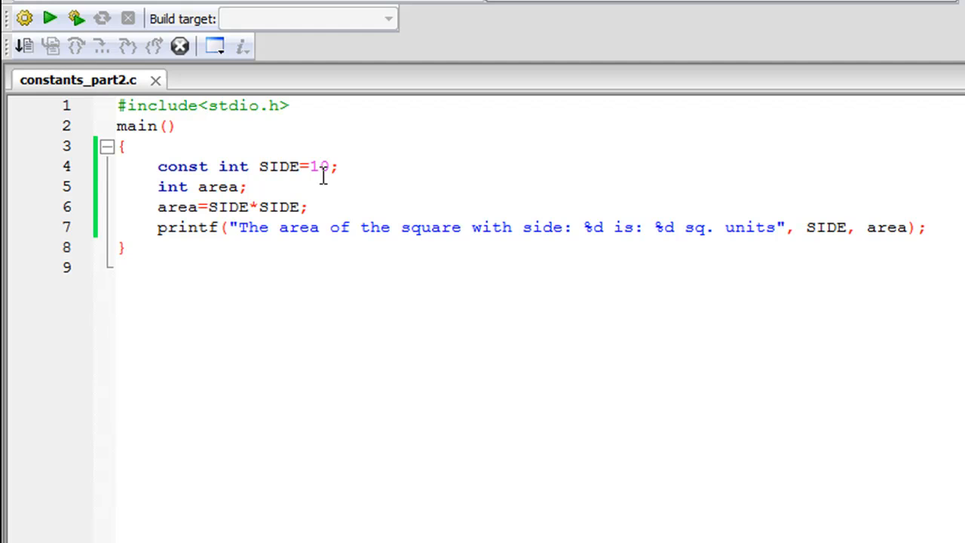
{"action": "mouse_move", "coordinate": [247, 171]}
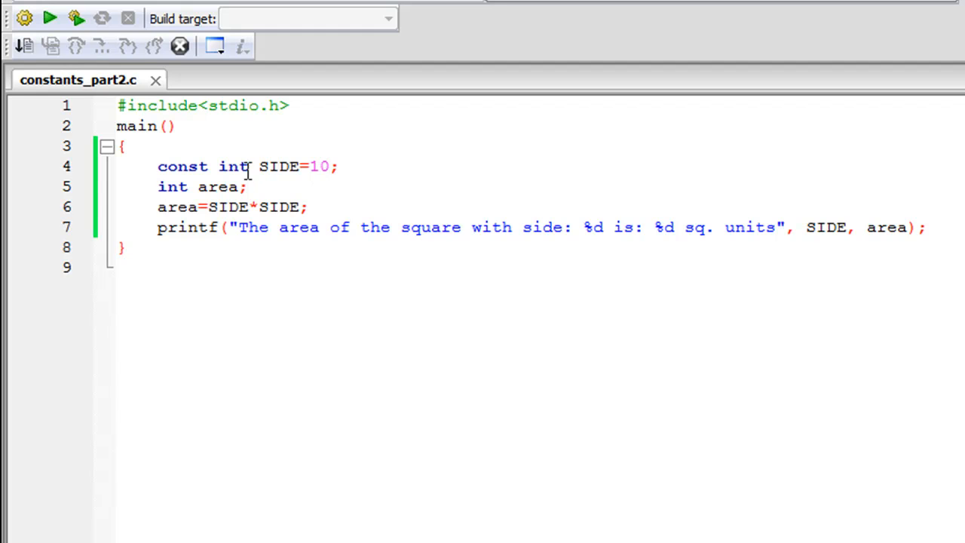
{"action": "mouse_move", "coordinate": [332, 197]}
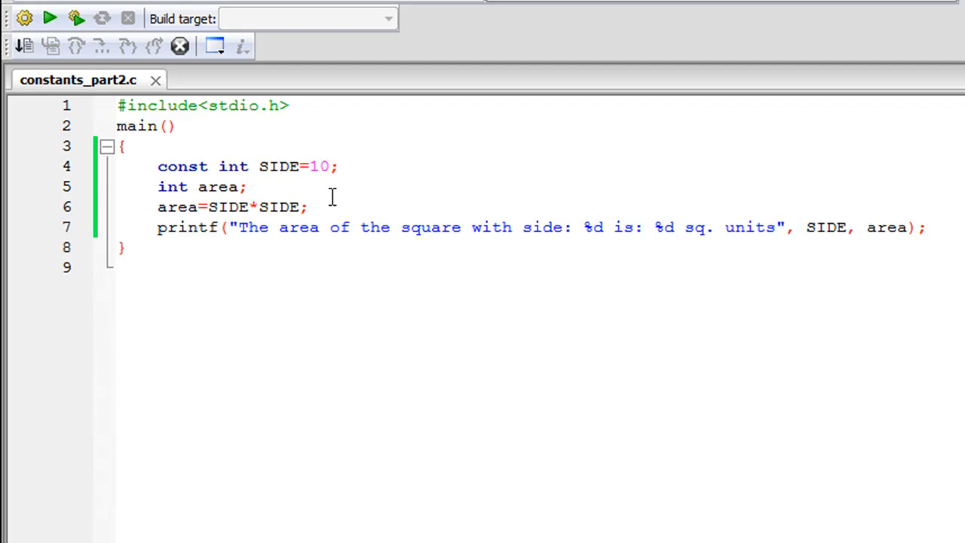
{"action": "left_click", "coordinate": [274, 166]}
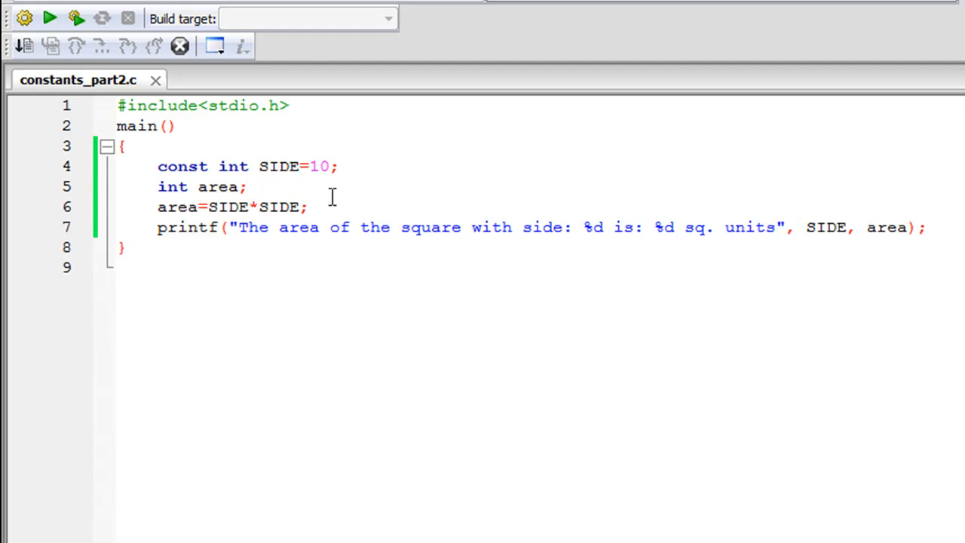
{"action": "left_click", "coordinate": [278, 166]}
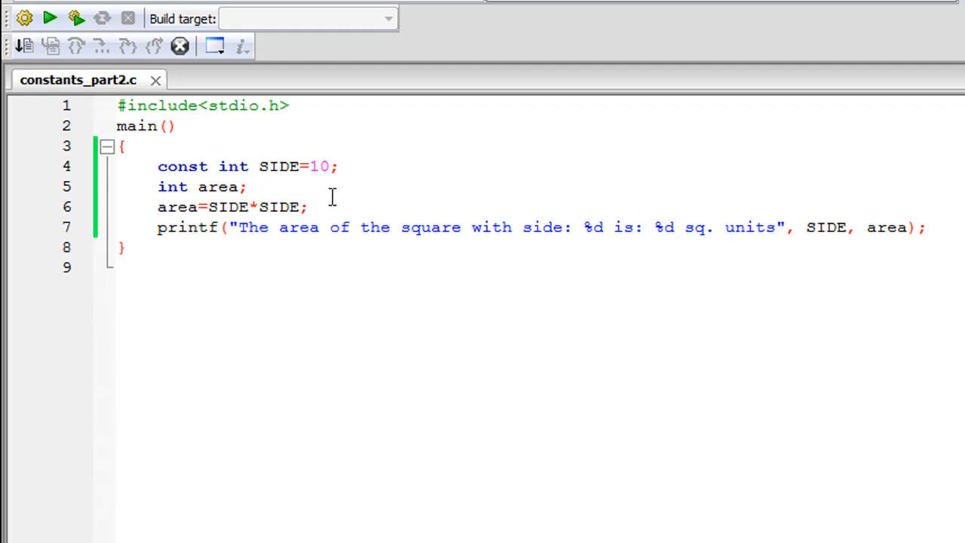
{"action": "mouse_move", "coordinate": [296, 166]}
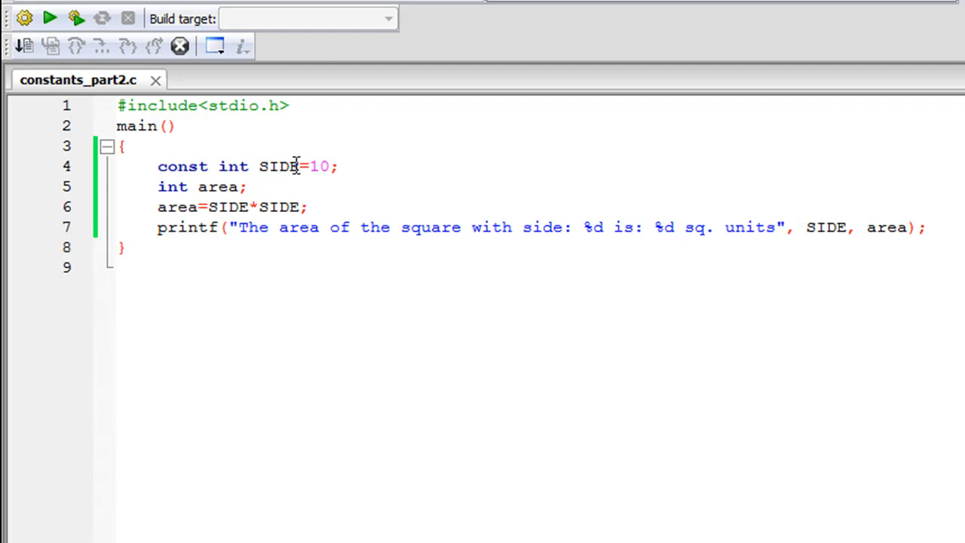
{"action": "mouse_move", "coordinate": [275, 166]}
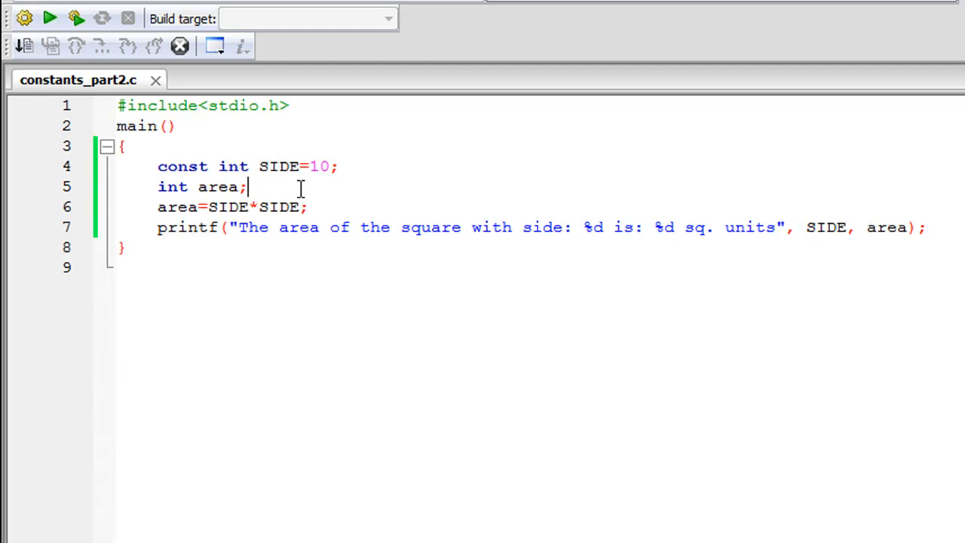
Step: Add SIDE=12; and build to get the constant-reassignment error, then restore and save the code
{"action": "key", "text": "Enter"}
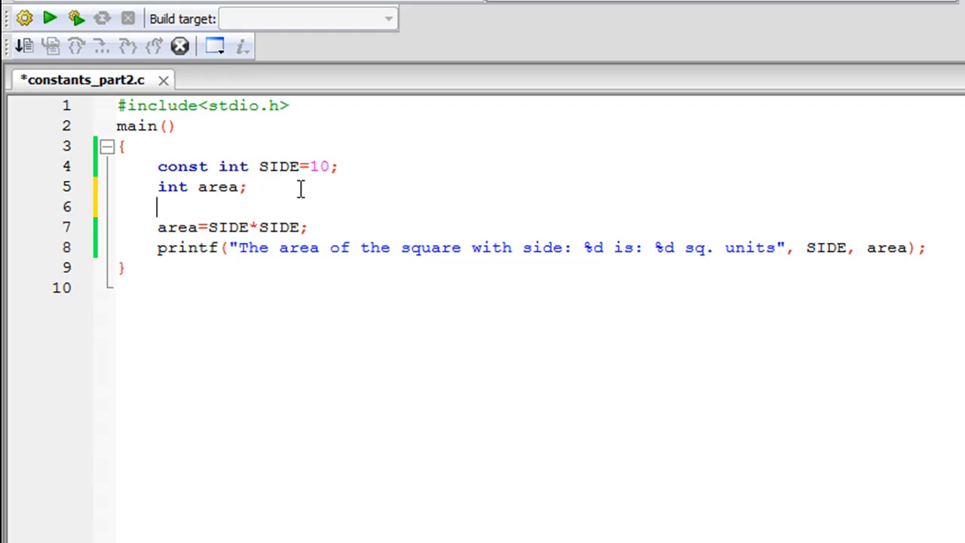
{"action": "type", "text": "SIDE="}
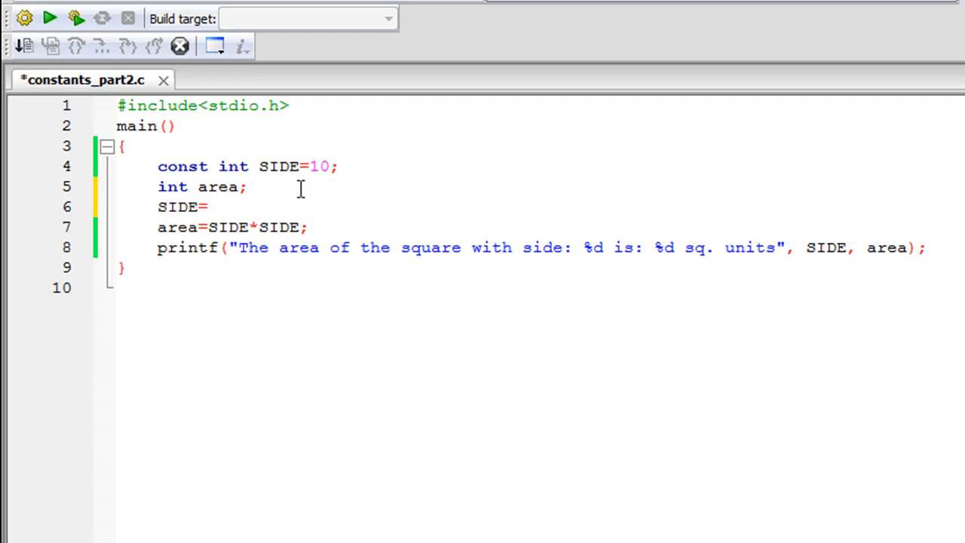
{"action": "type", "text": "12;"}
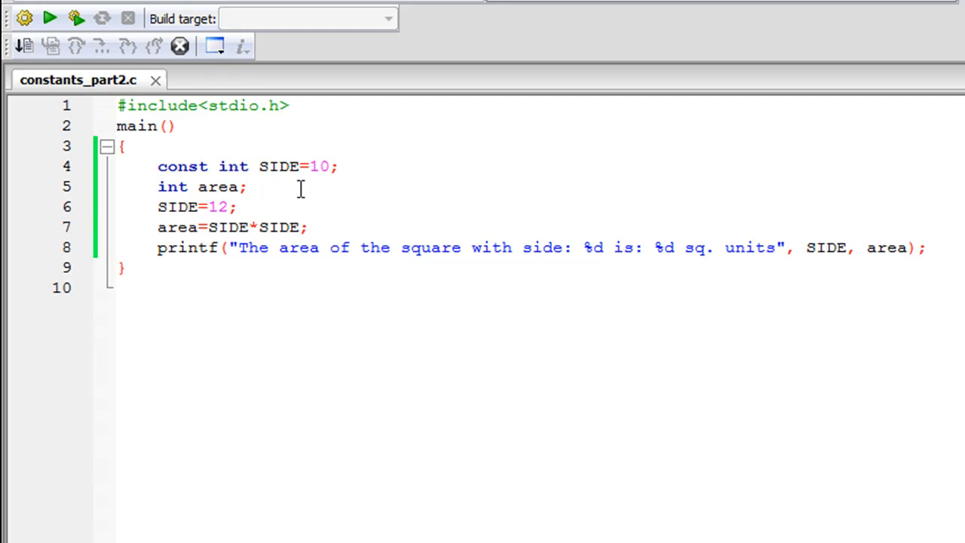
{"action": "left_click", "coordinate": [75, 19]}
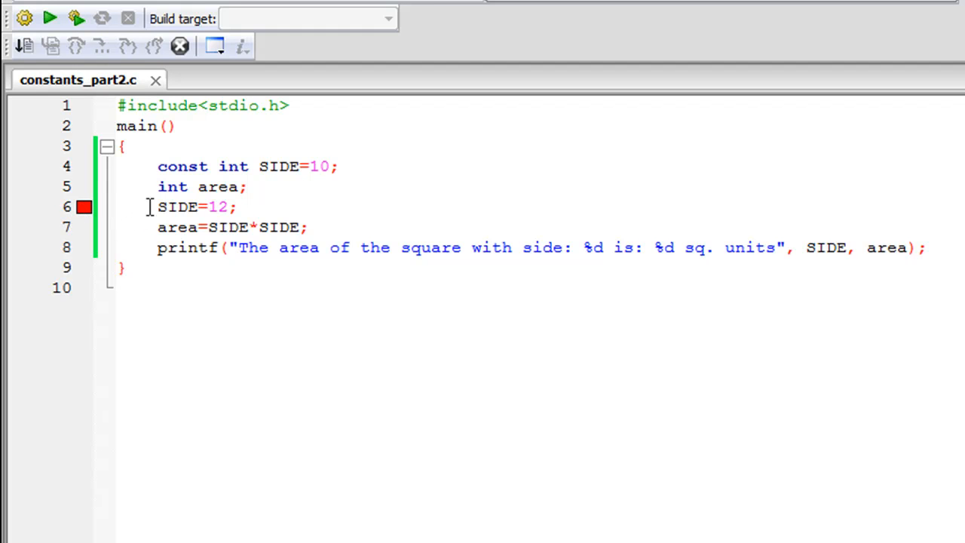
{"action": "mouse_move", "coordinate": [253, 143]}
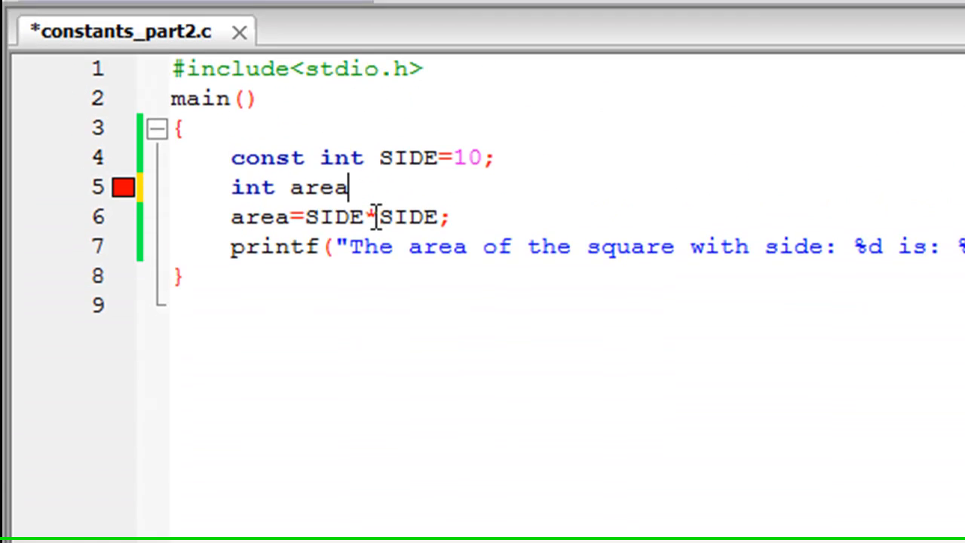
{"action": "type", "text": ";"}
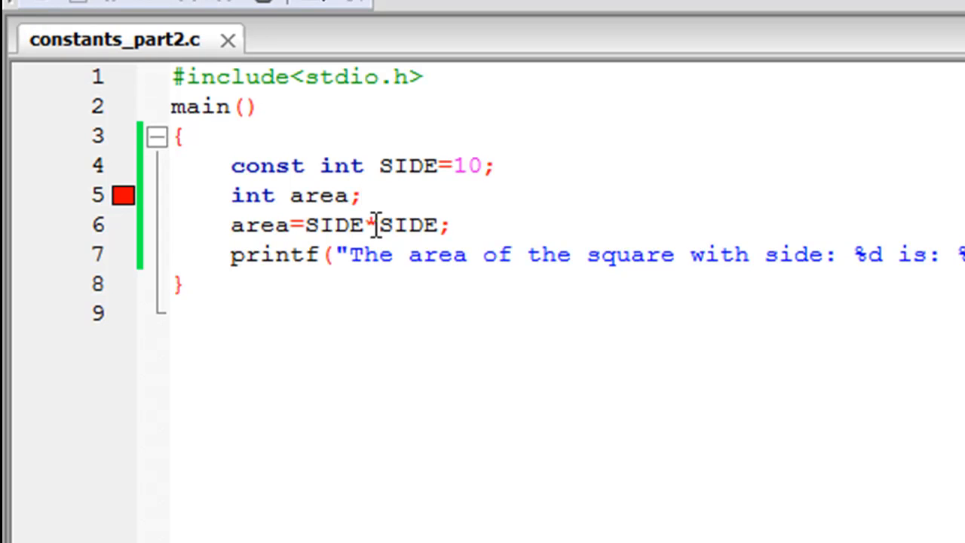